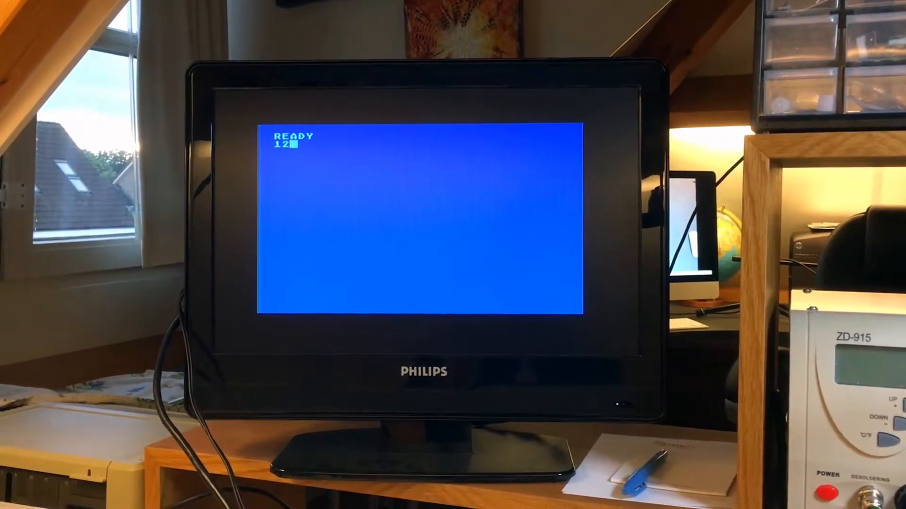
type("3456")
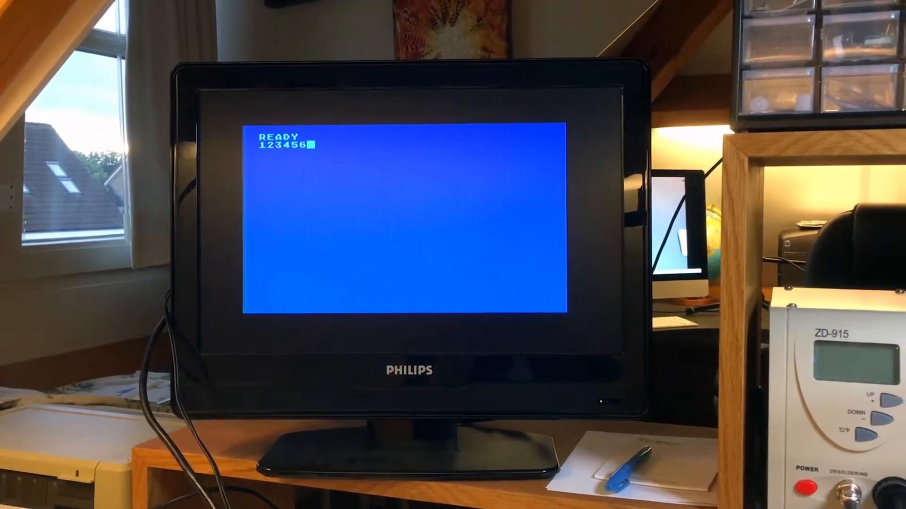
type("7890<>")
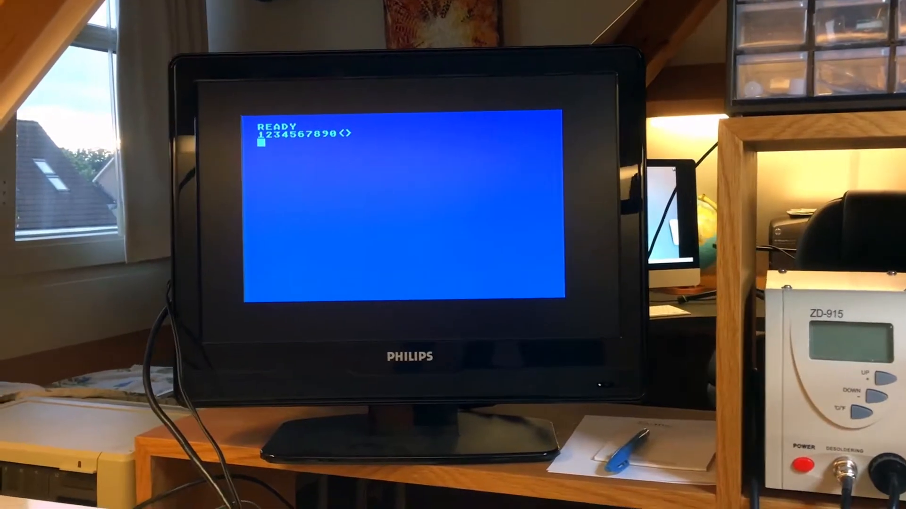
type("QWE")
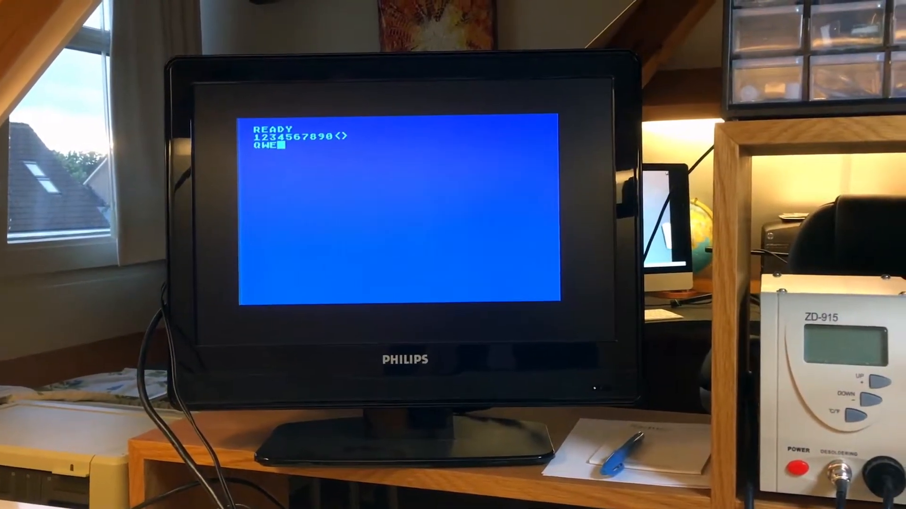
type("RTYU")
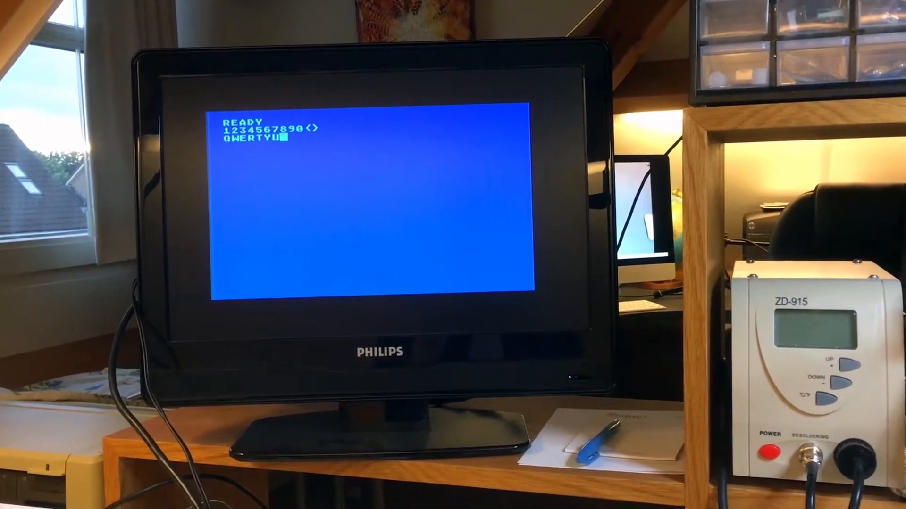